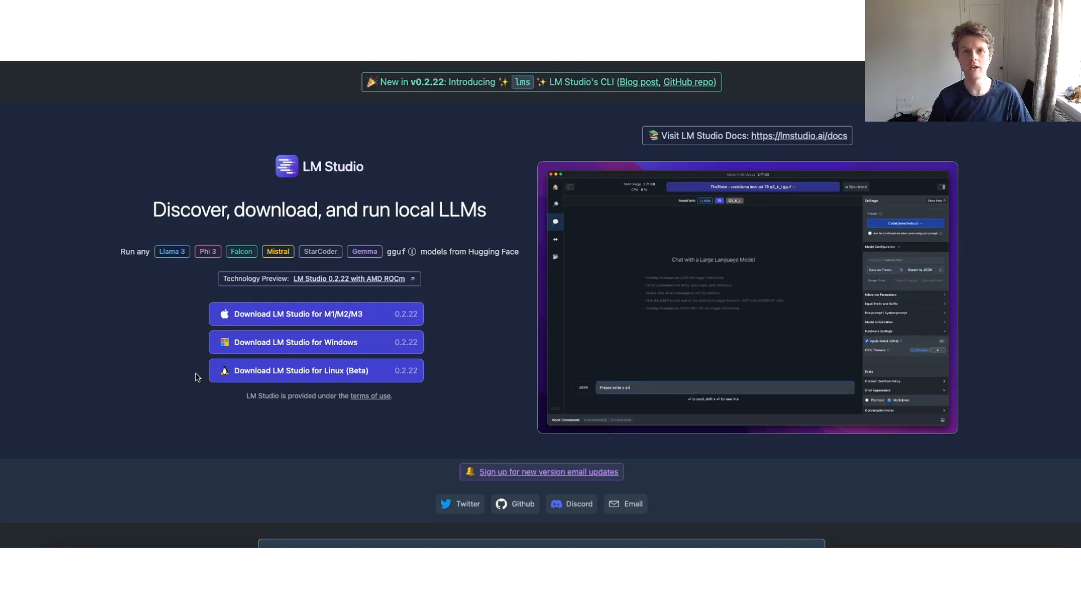
- Leave the lmstudio.ai download page for the installed LM Studio app's Home screen
{"action": "type", "text": "Please write a snake game in python"}
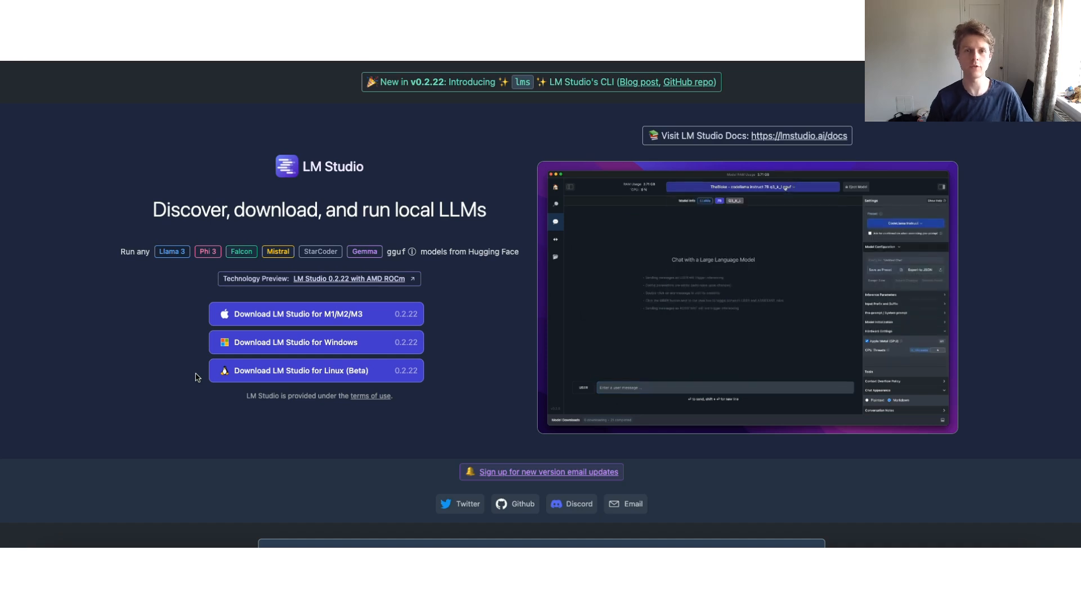
{"action": "left_click", "coordinate": [904, 222]}
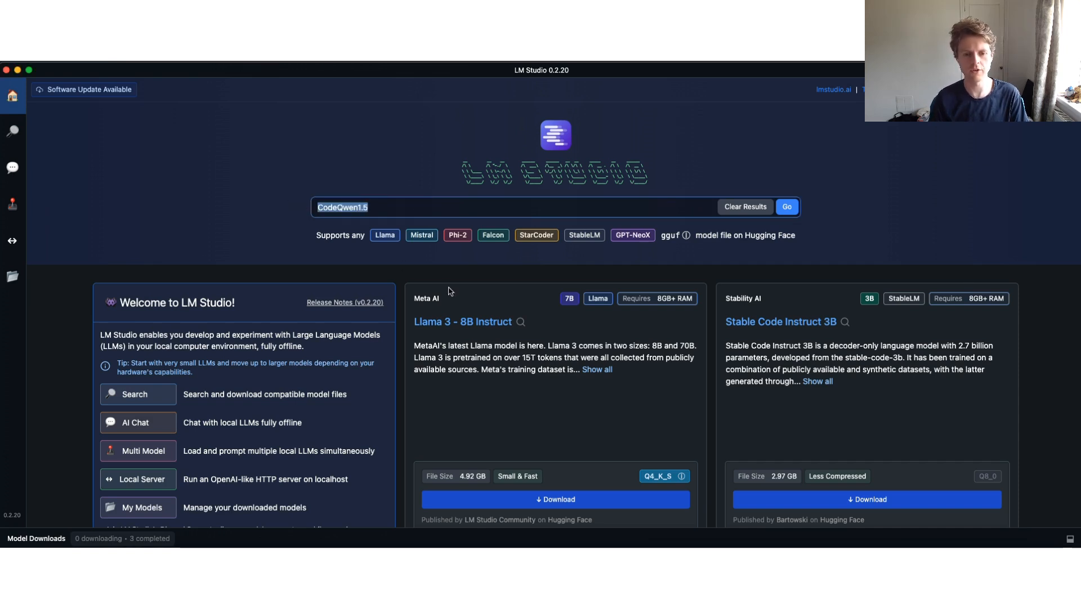
- Sort the 'llama3 - 8b instruct' search results by Most Downloads
{"action": "left_click", "coordinate": [785, 207]}
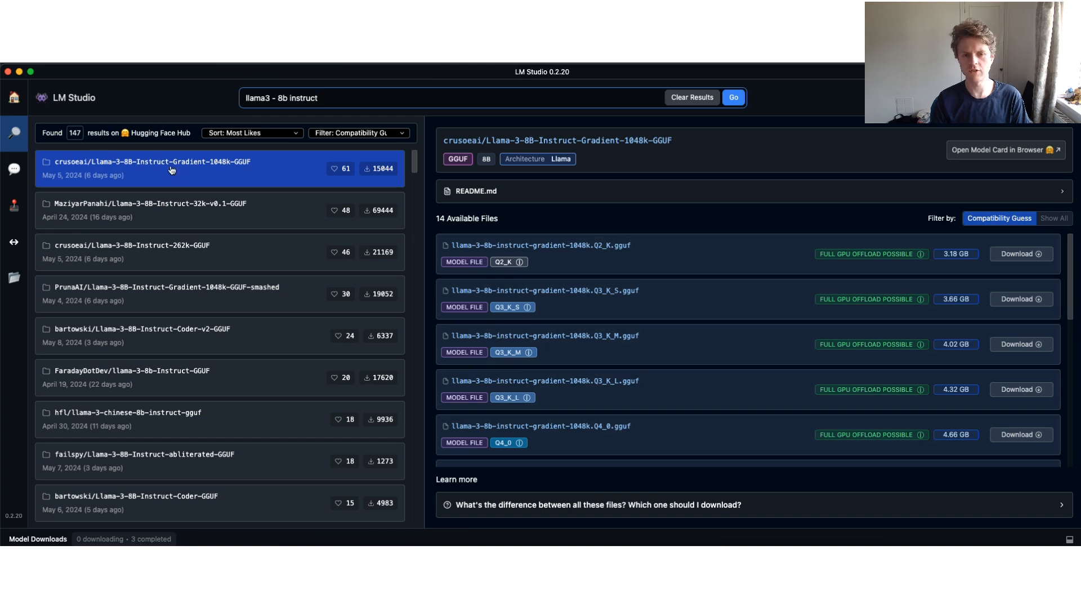
{"action": "mouse_move", "coordinate": [161, 183]}
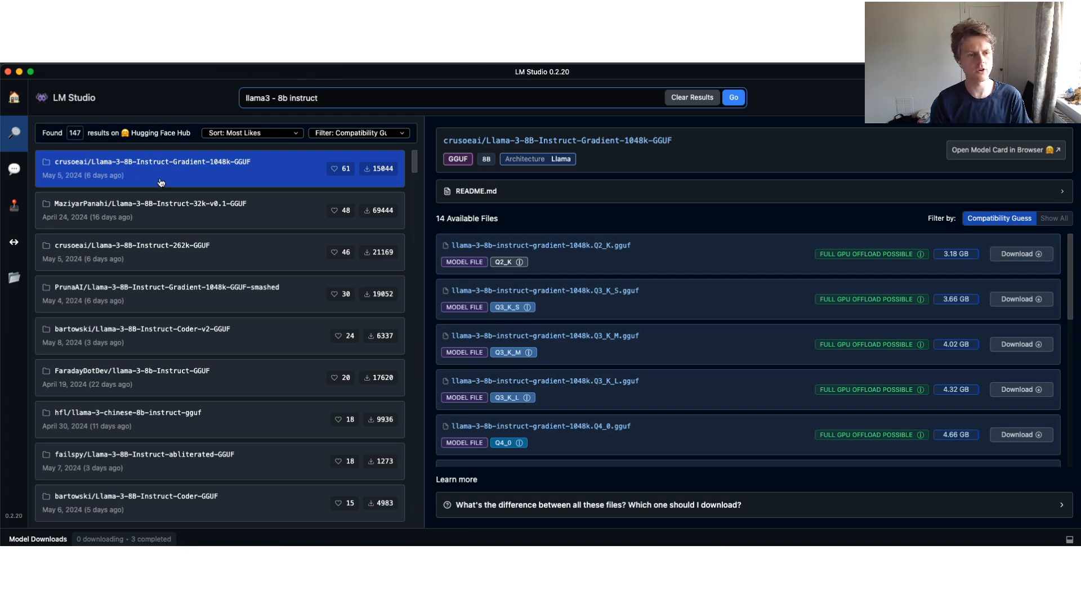
{"action": "scroll", "scroll_direction": "down", "scroll_amount": 3}
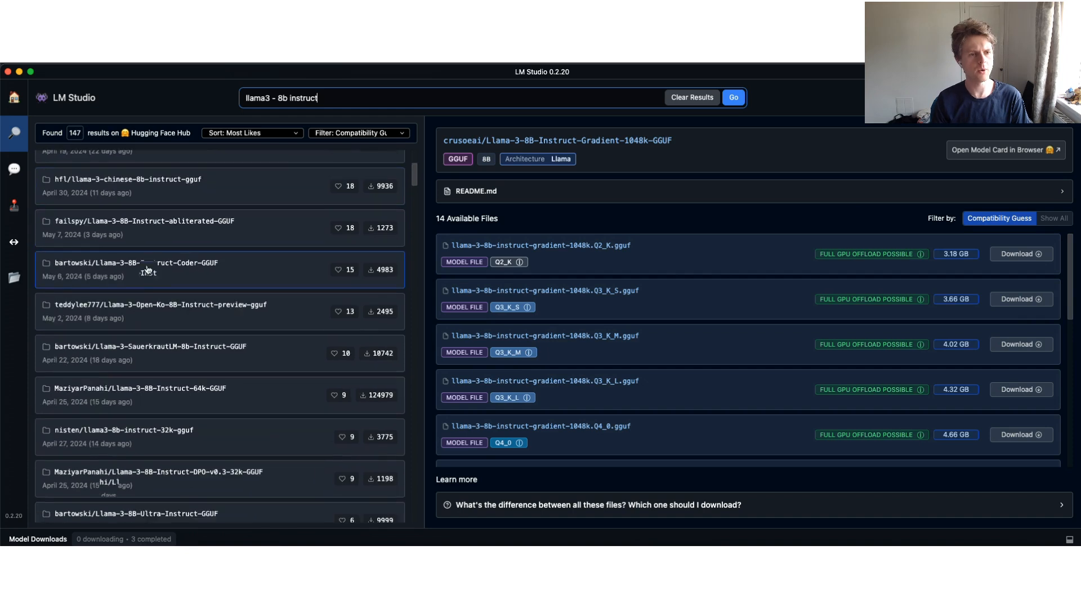
{"action": "left_click", "coordinate": [251, 133]}
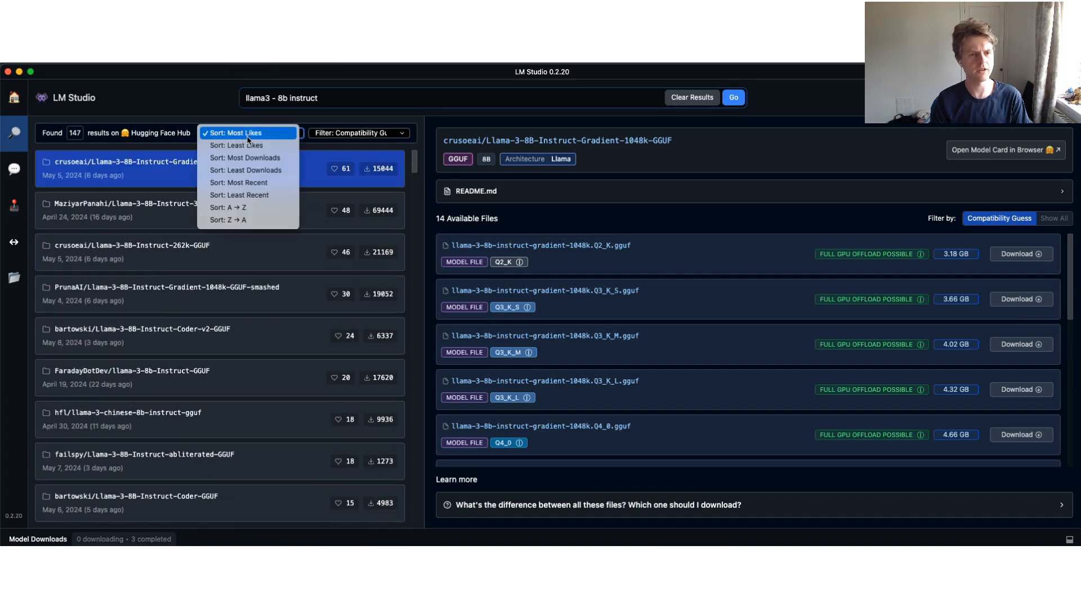
{"action": "left_click", "coordinate": [245, 158]}
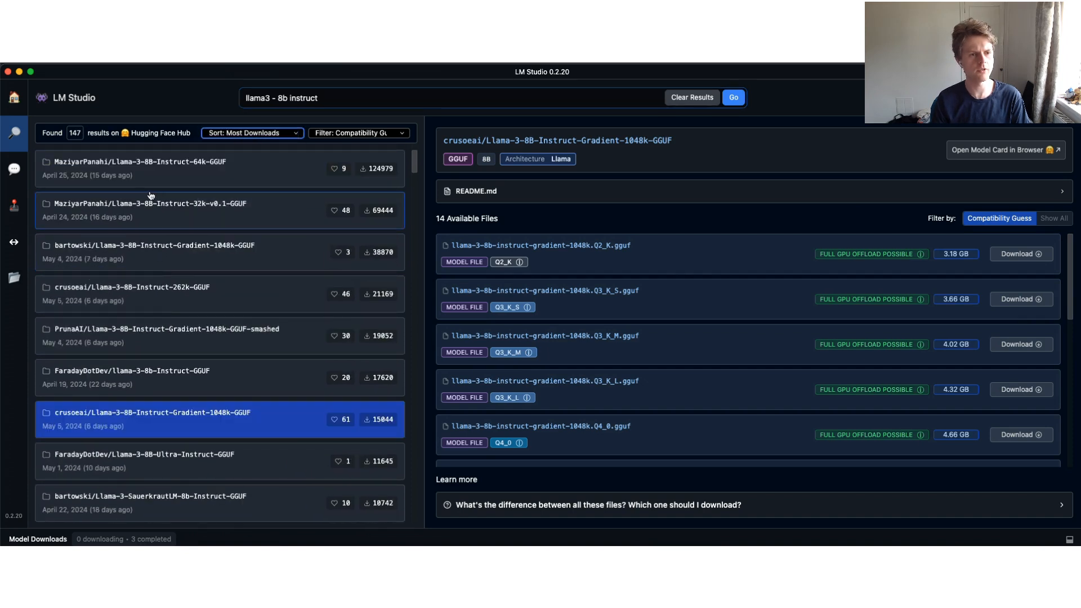
- View the files of MaziyarPanahi/Llama-3-8B-Instruct-64k-GGUF, the top result
{"action": "left_click", "coordinate": [137, 167]}
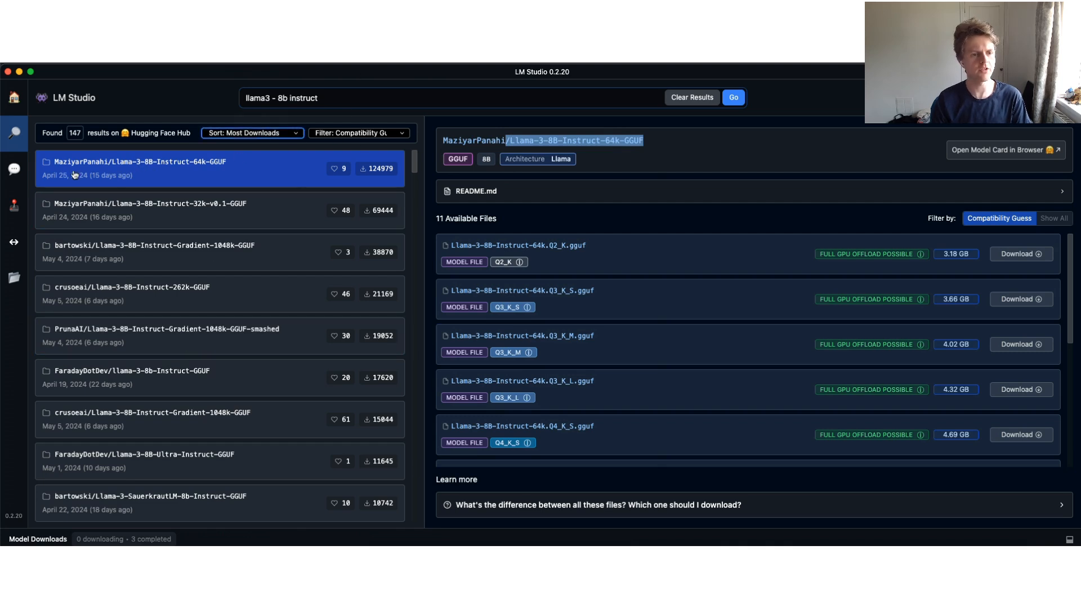
{"action": "mouse_move", "coordinate": [13, 132]}
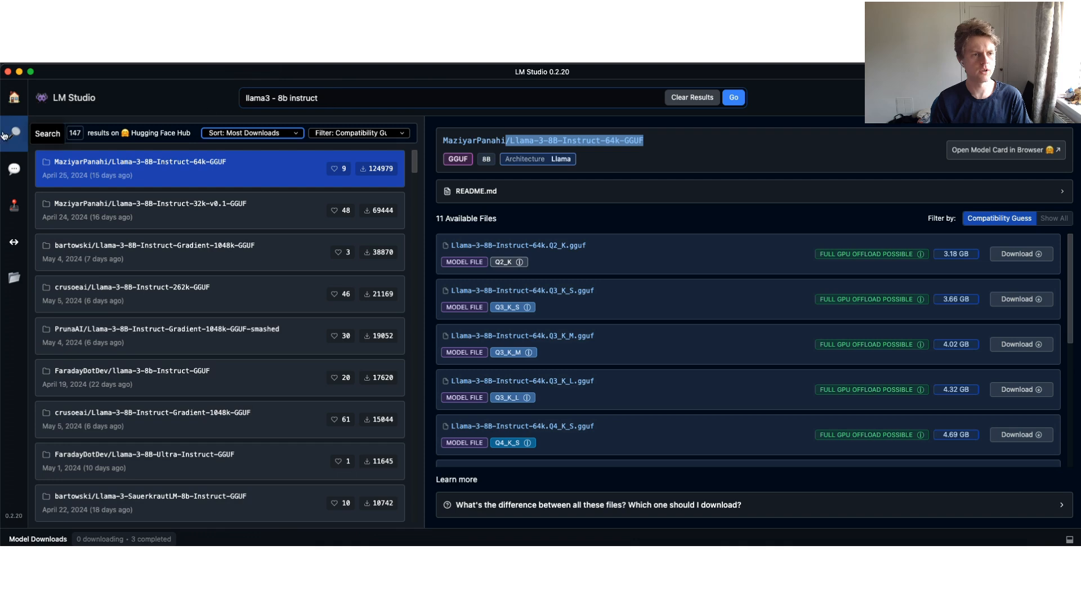
{"action": "scroll", "scroll_direction": "down", "scroll_amount": 3}
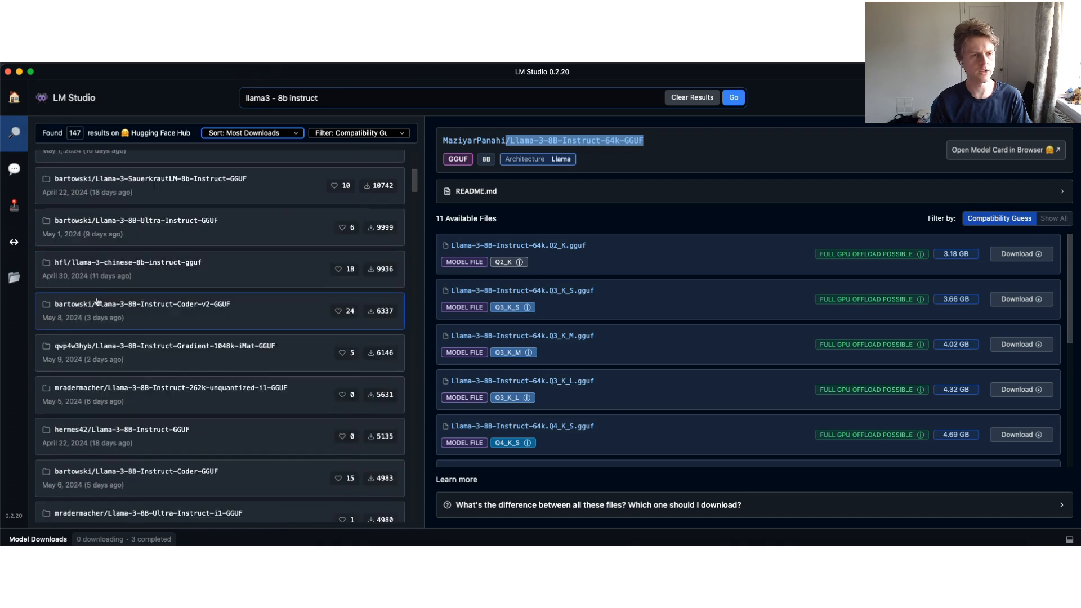
{"action": "scroll", "scroll_direction": "down", "scroll_amount": 3}
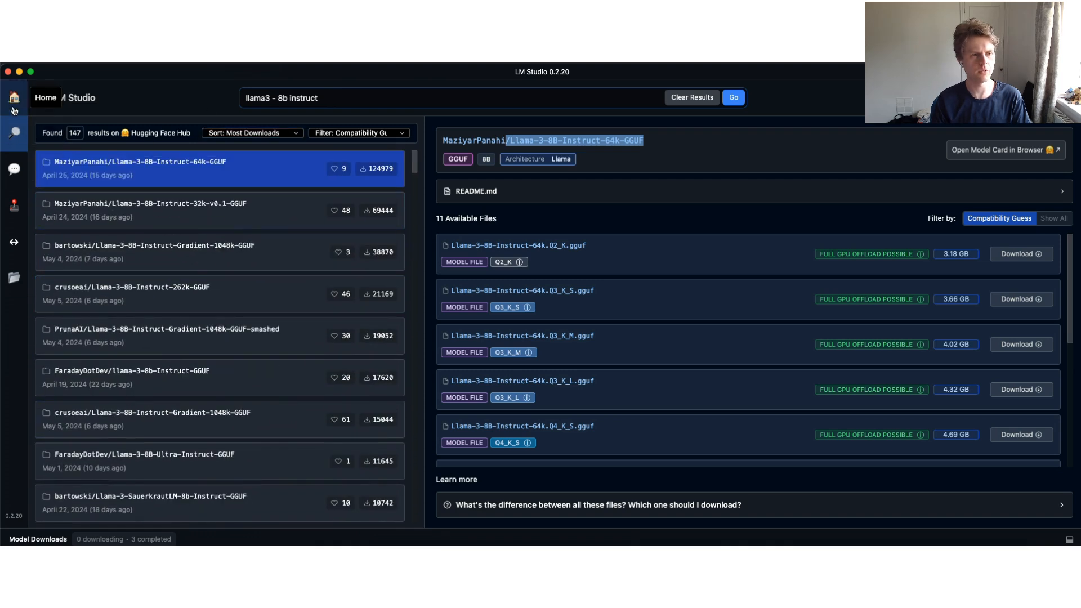
- Search the Hugging Face URL for lmstudio-community/Meta-Llama-3-8B-Instruct-GGUF to list its five files
{"action": "left_click", "coordinate": [14, 97]}
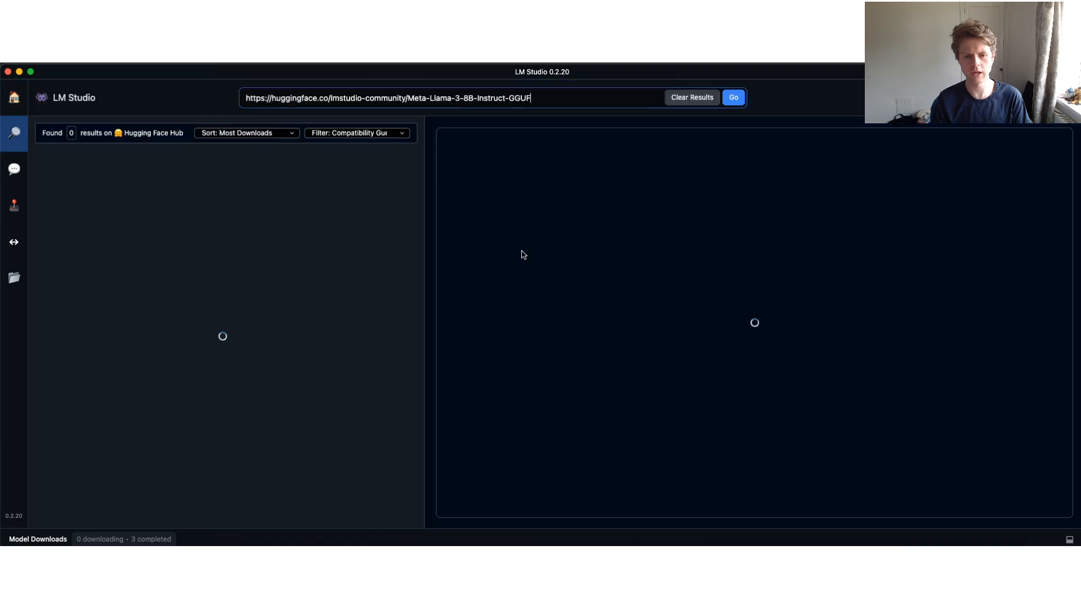
{"action": "left_click", "coordinate": [733, 97]}
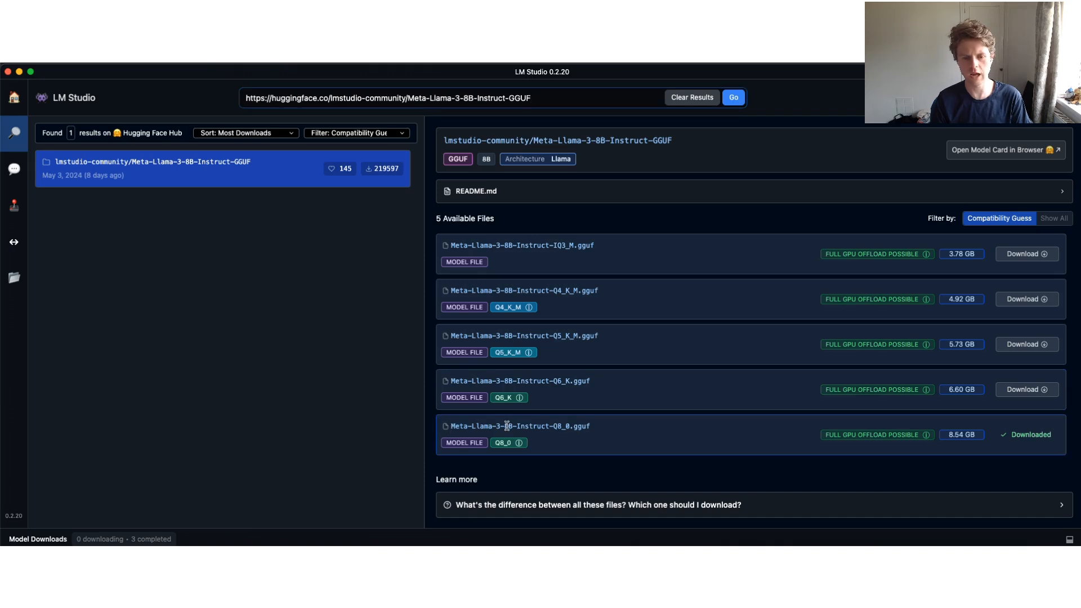
{"action": "double_click", "coordinate": [548, 426]}
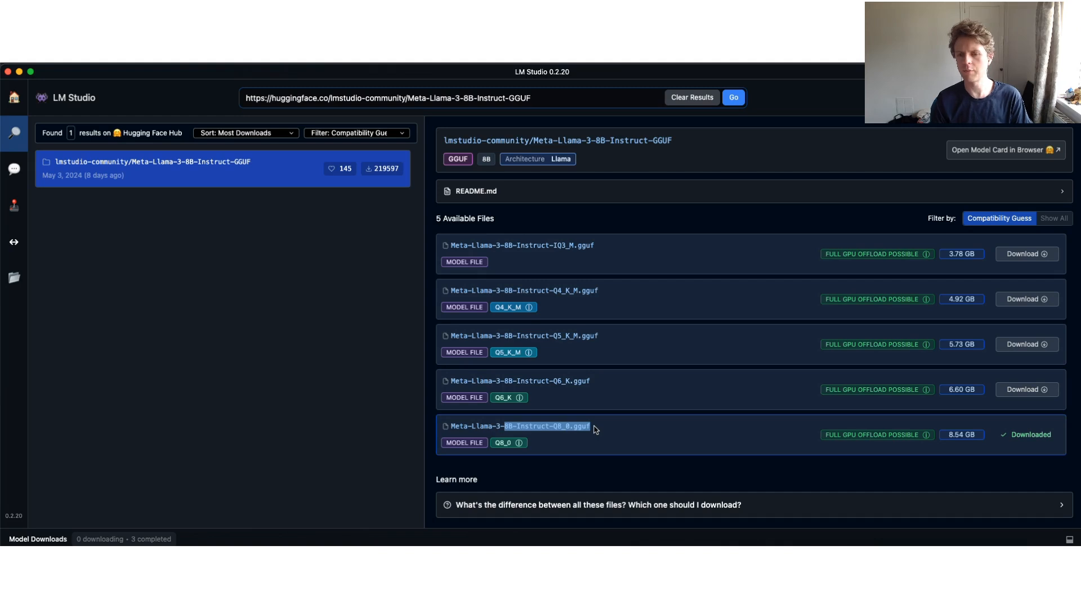
{"action": "mouse_move", "coordinate": [559, 260]}
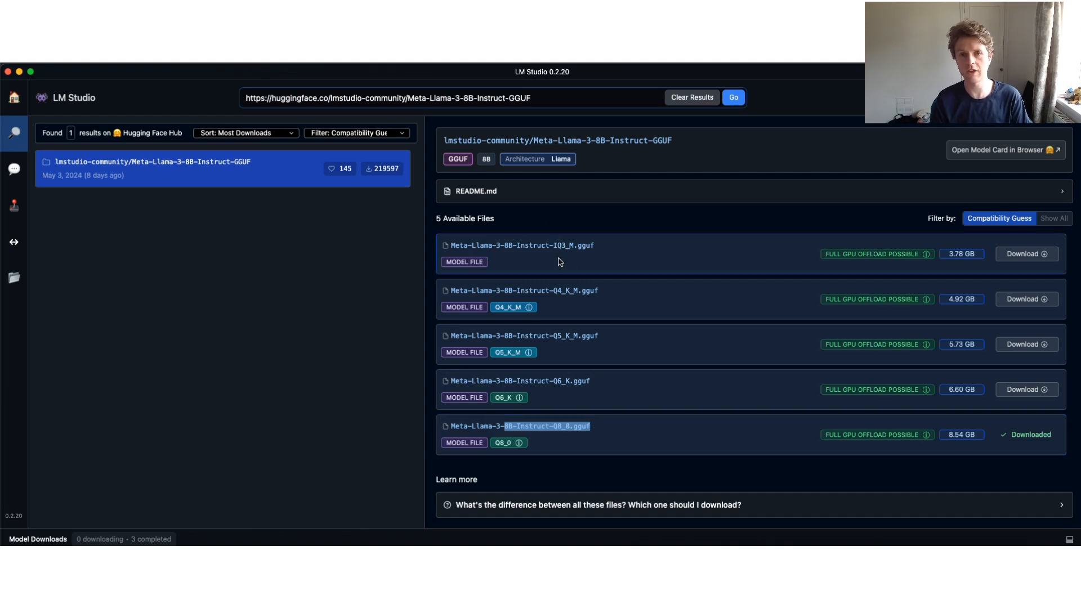
{"action": "mouse_move", "coordinate": [571, 264]}
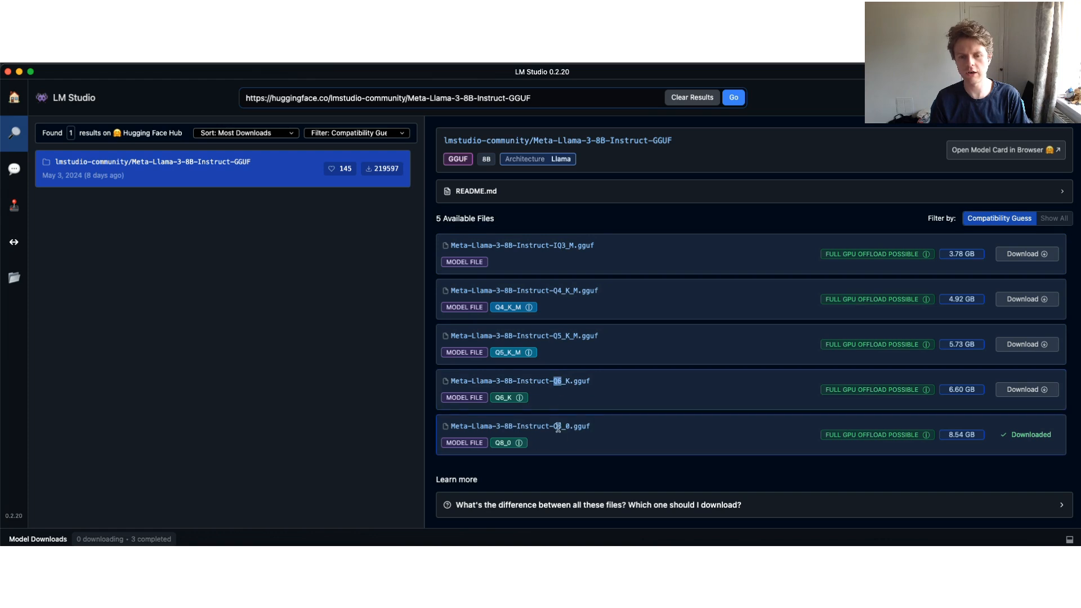
{"action": "mouse_move", "coordinate": [587, 426]}
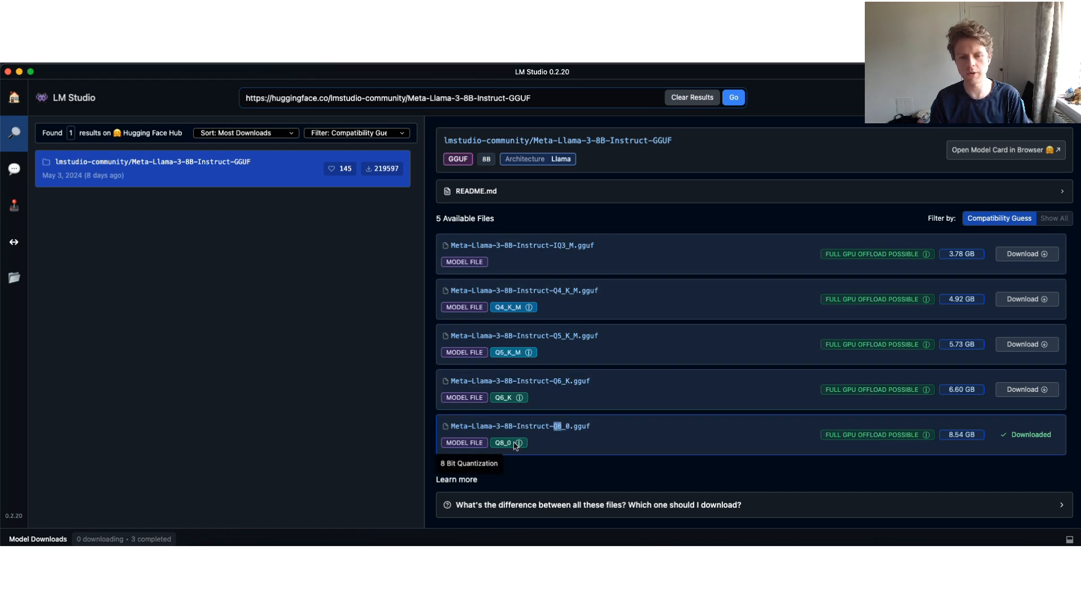
{"action": "mouse_move", "coordinate": [516, 397]}
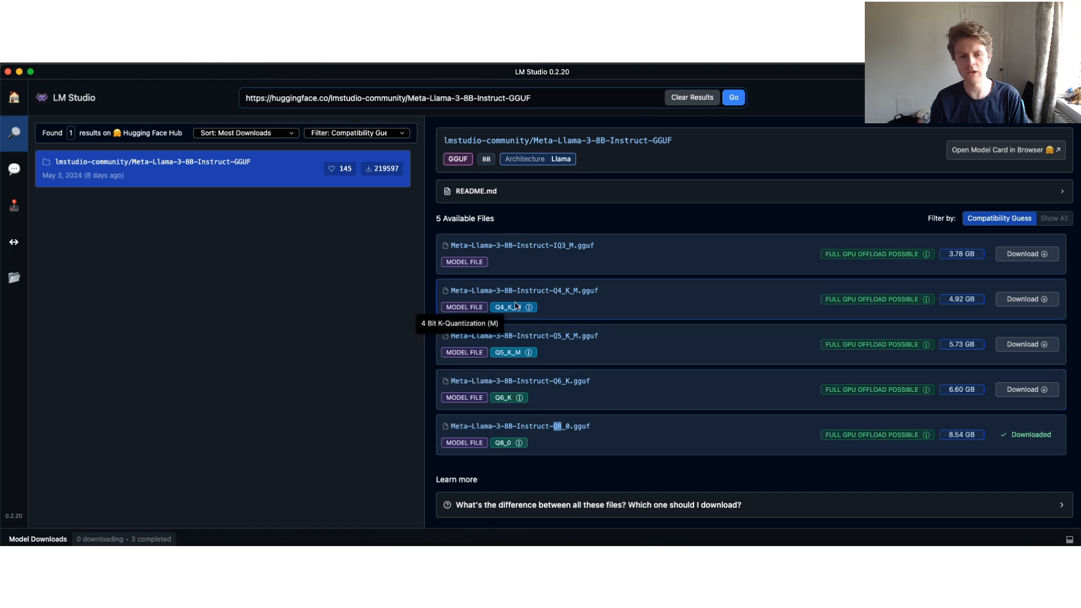
{"action": "mouse_move", "coordinate": [966, 308]}
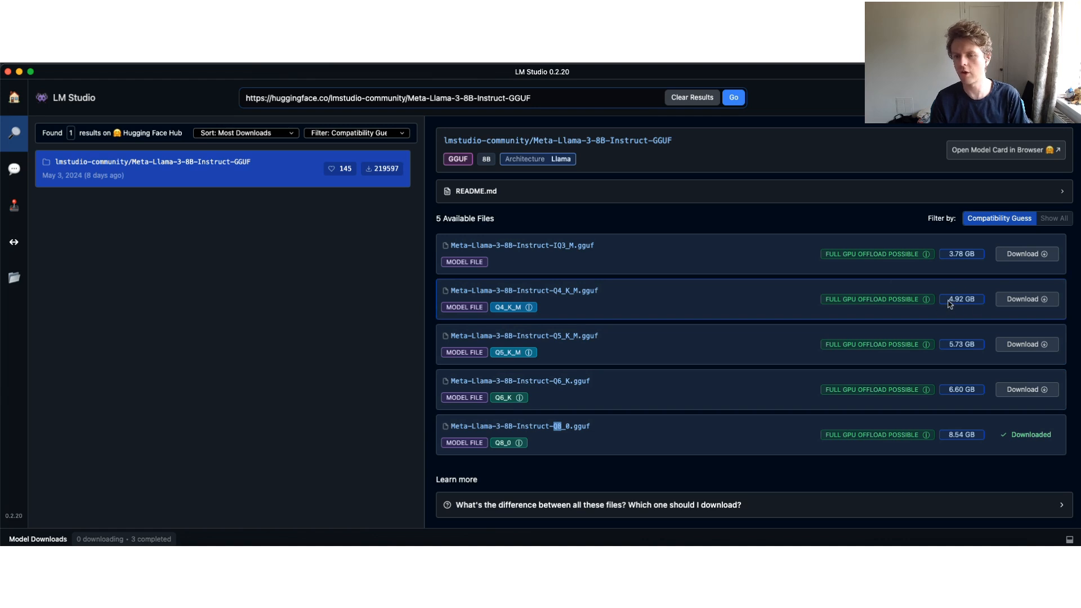
{"action": "mouse_move", "coordinate": [896, 345]}
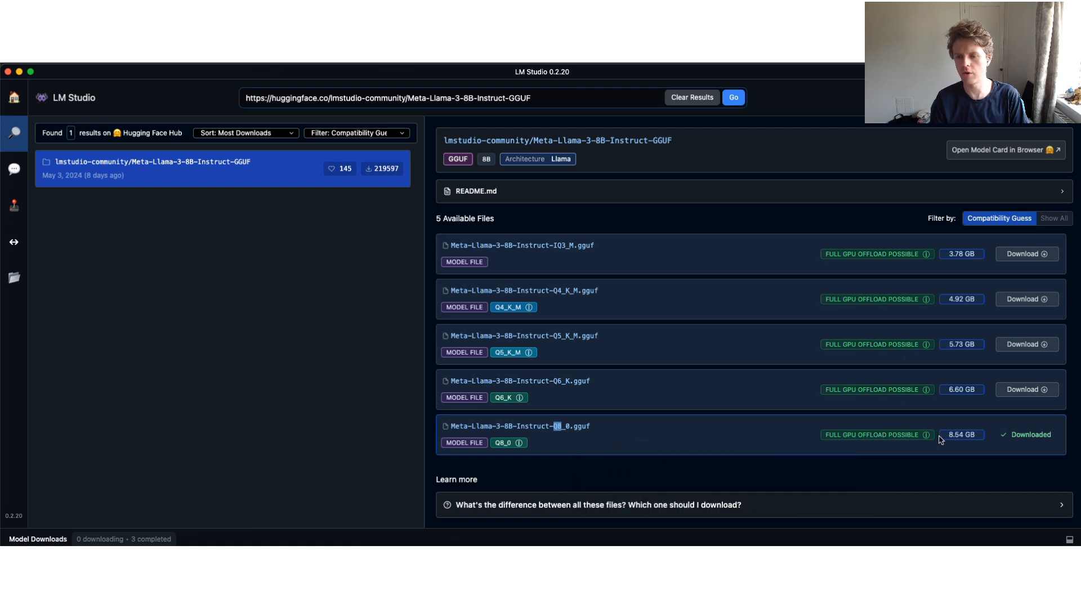
{"action": "mouse_move", "coordinate": [927, 435]}
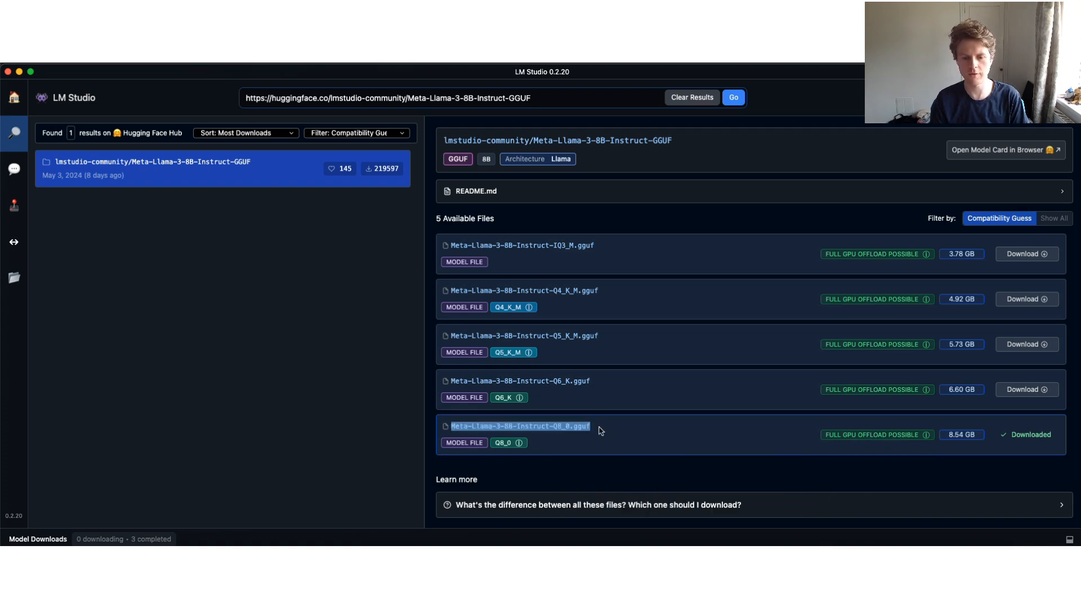
{"action": "mouse_move", "coordinate": [987, 428]}
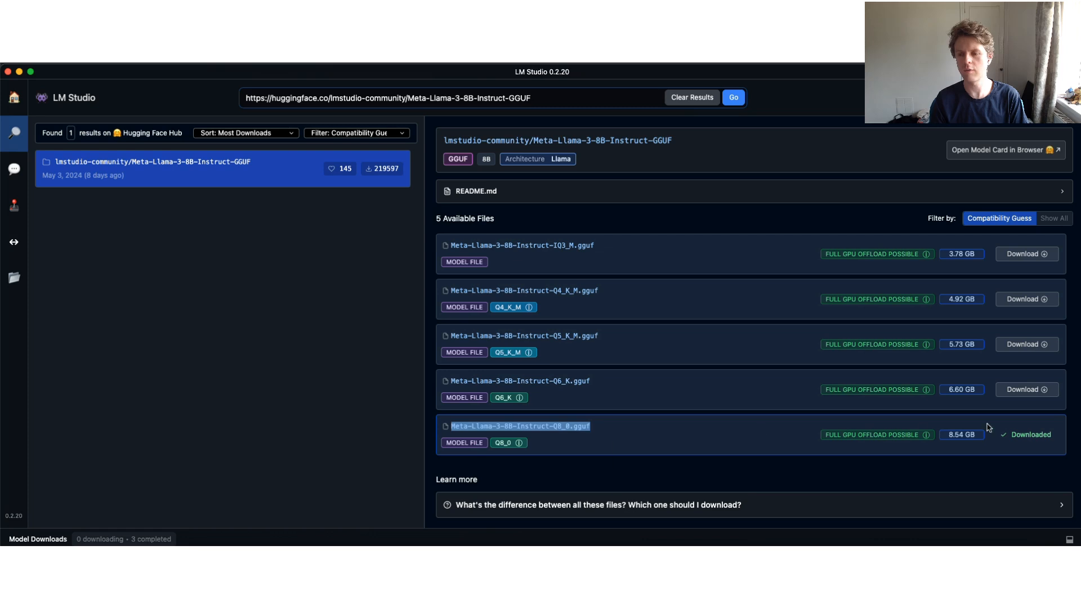
{"action": "mouse_move", "coordinate": [518, 443]}
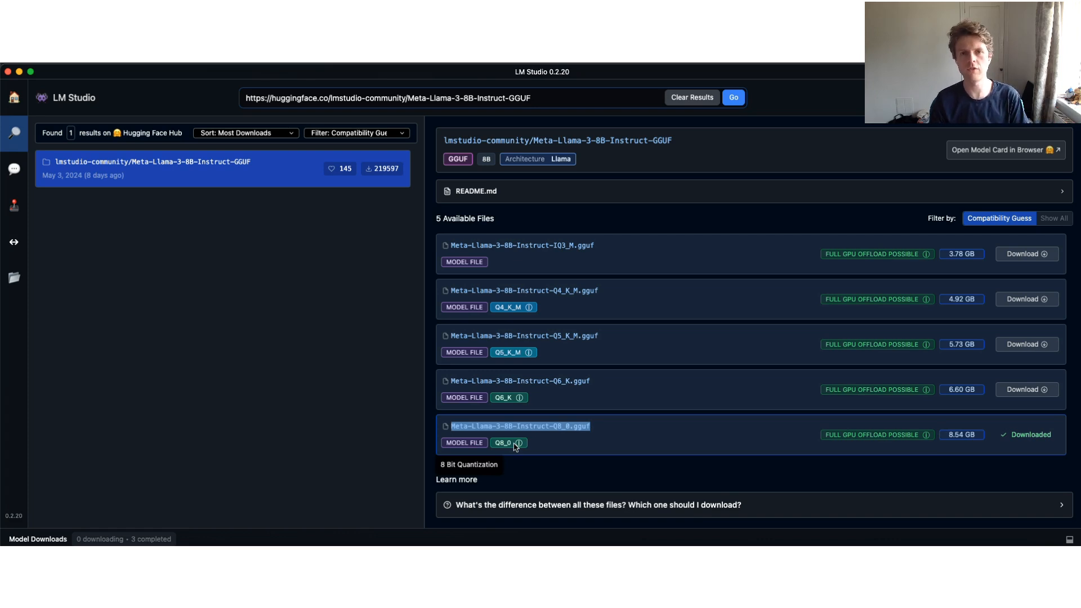
{"action": "left_click", "coordinate": [13, 170]}
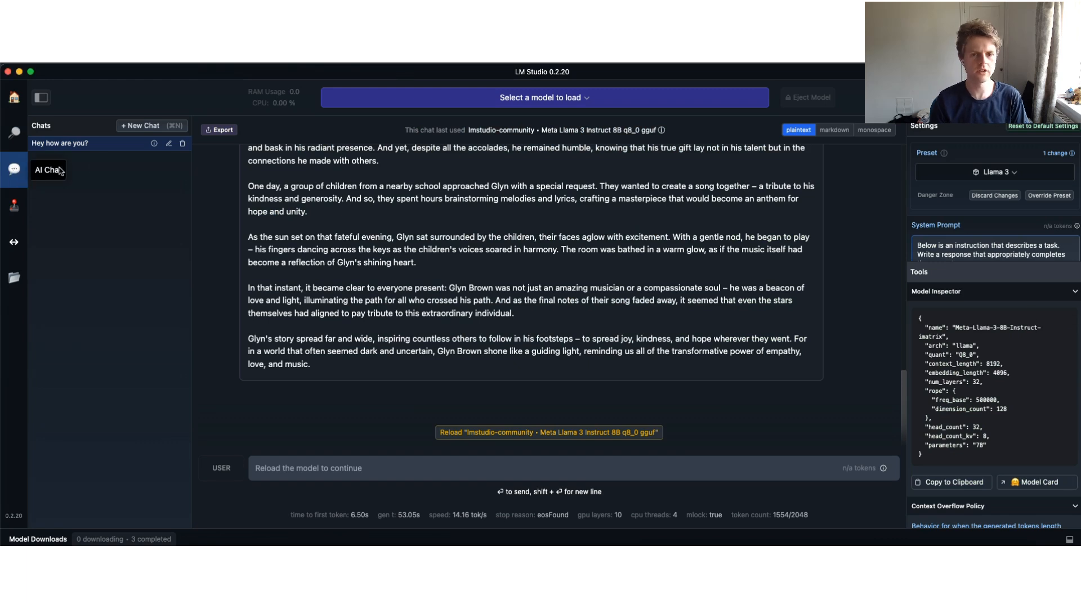
- Reload Meta Llama 3 8B Instruct Q8_0 and accept the Llama 3 preset's new system prompt
{"action": "left_click", "coordinate": [544, 97]}
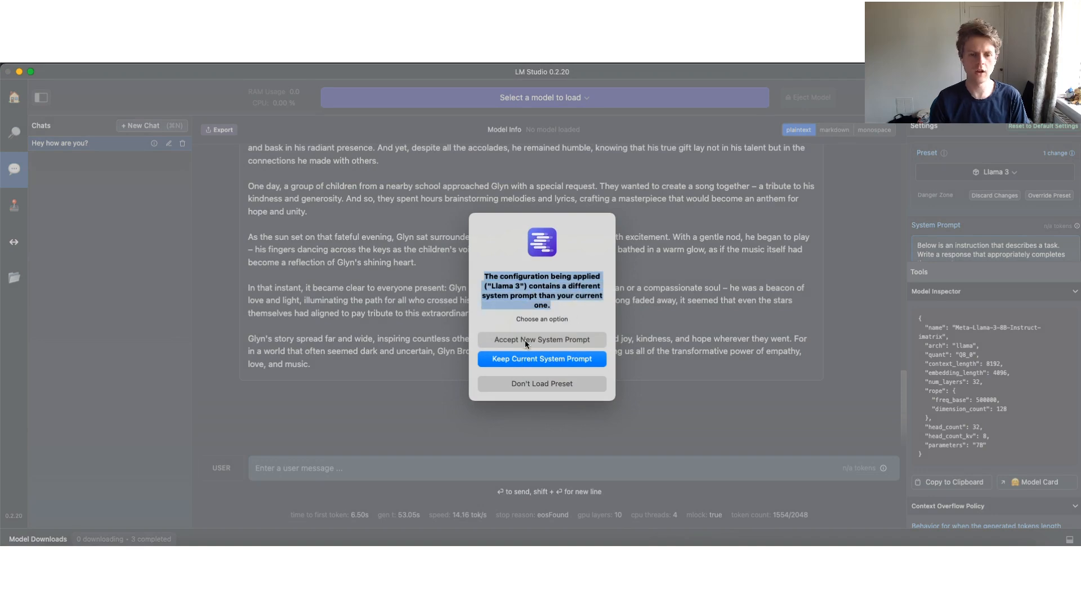
{"action": "left_click", "coordinate": [542, 358]}
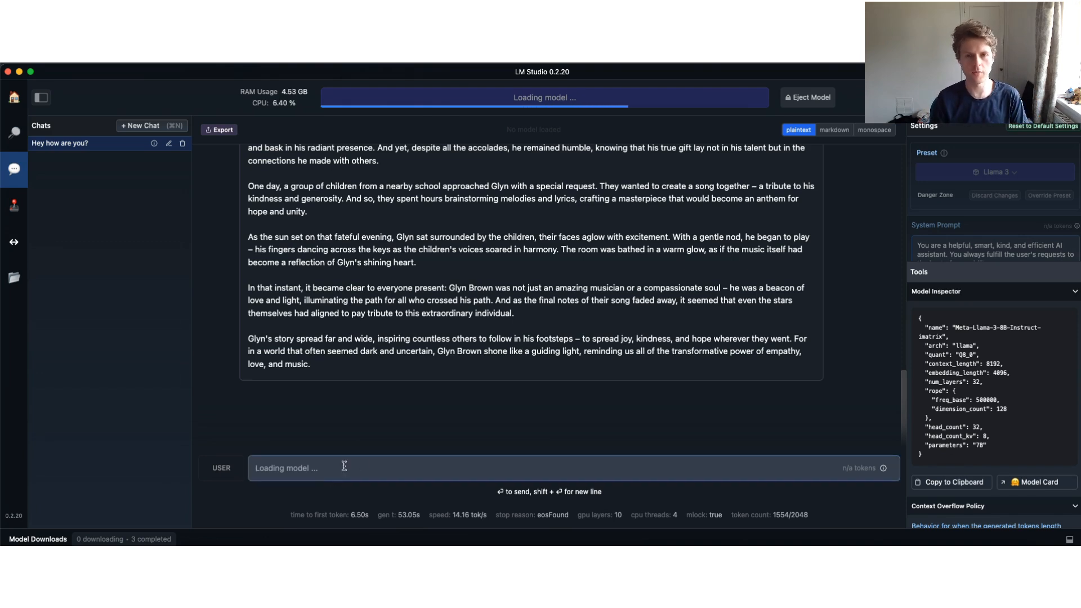
- Send Llama 3 the request 'Create a really nice story, that talks abo...' in the chat
{"action": "type", "text": "C"}
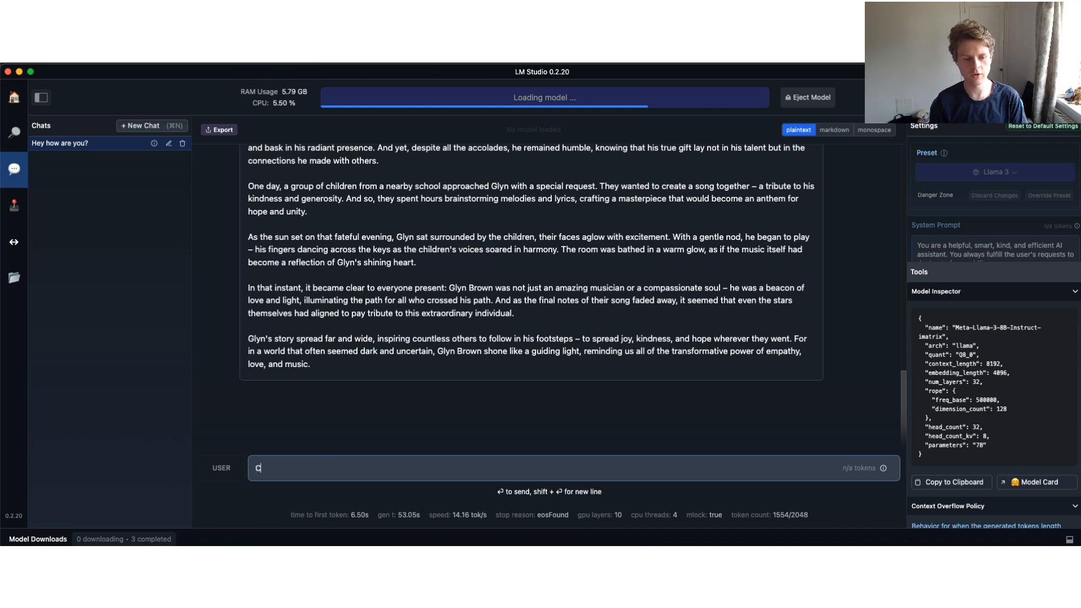
{"action": "type", "text": "reate a really nice sto"}
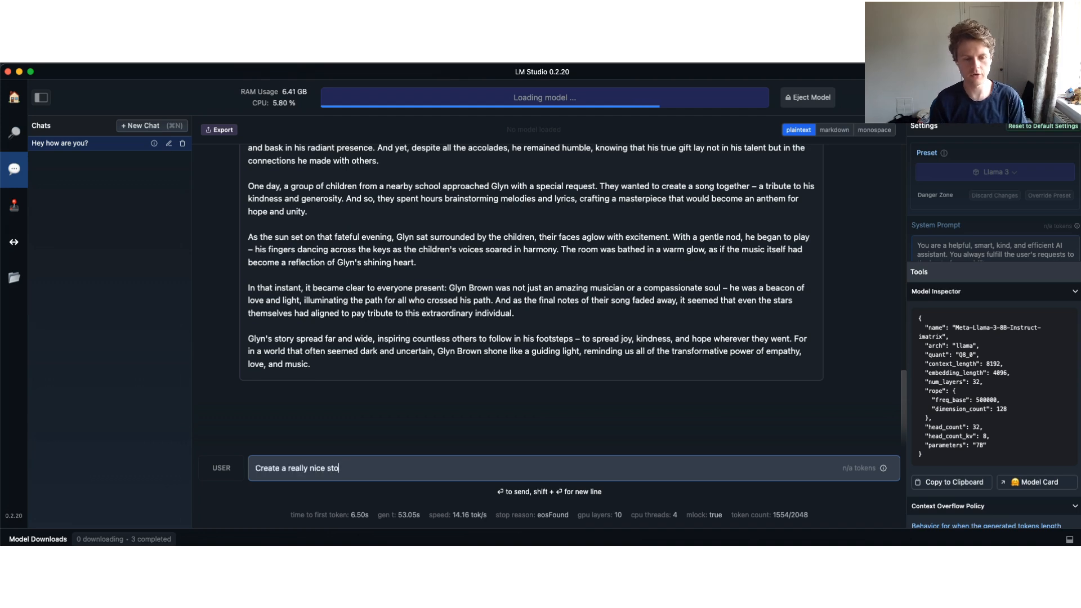
{"action": "type", "text": "ry, that talks abo"}
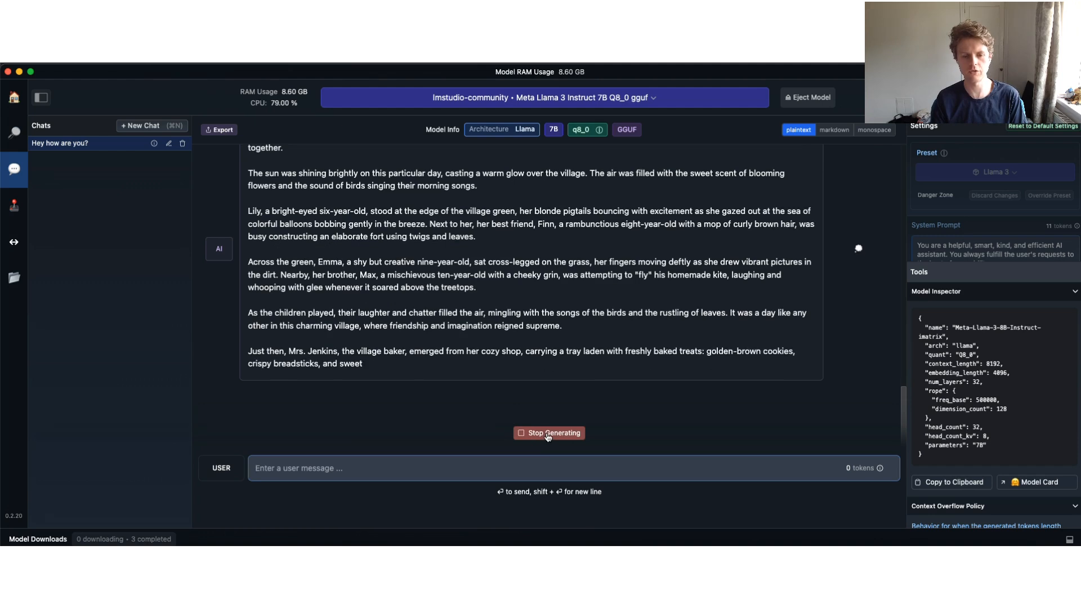
- Stop the story generation and unload the model on the Local Server page
{"action": "left_click", "coordinate": [548, 433]}
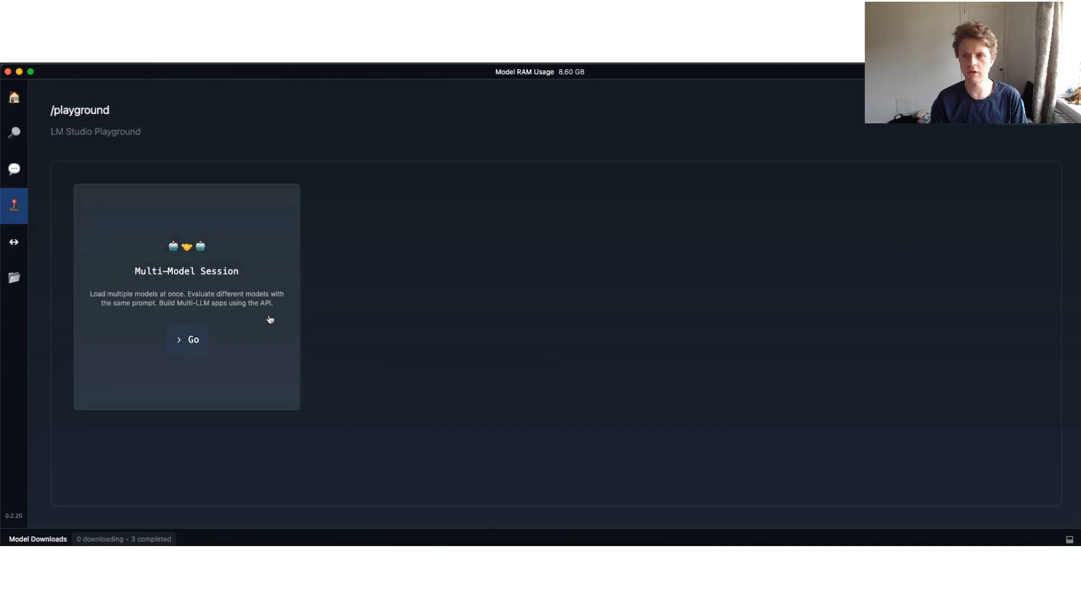
{"action": "left_click", "coordinate": [14, 241]}
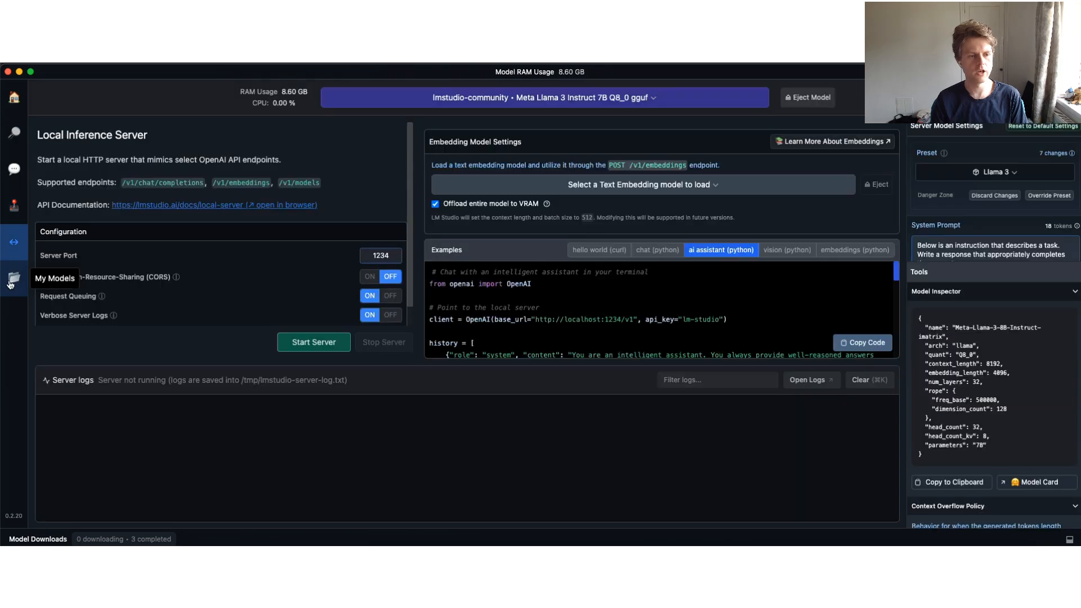
{"action": "mouse_move", "coordinate": [304, 157]}
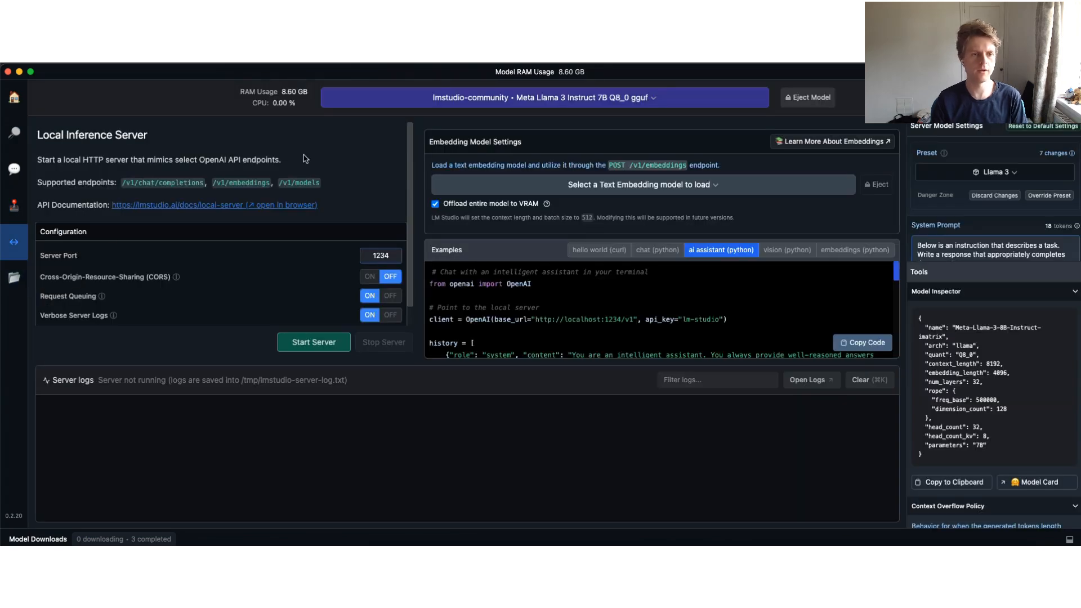
{"action": "left_click", "coordinate": [544, 97]}
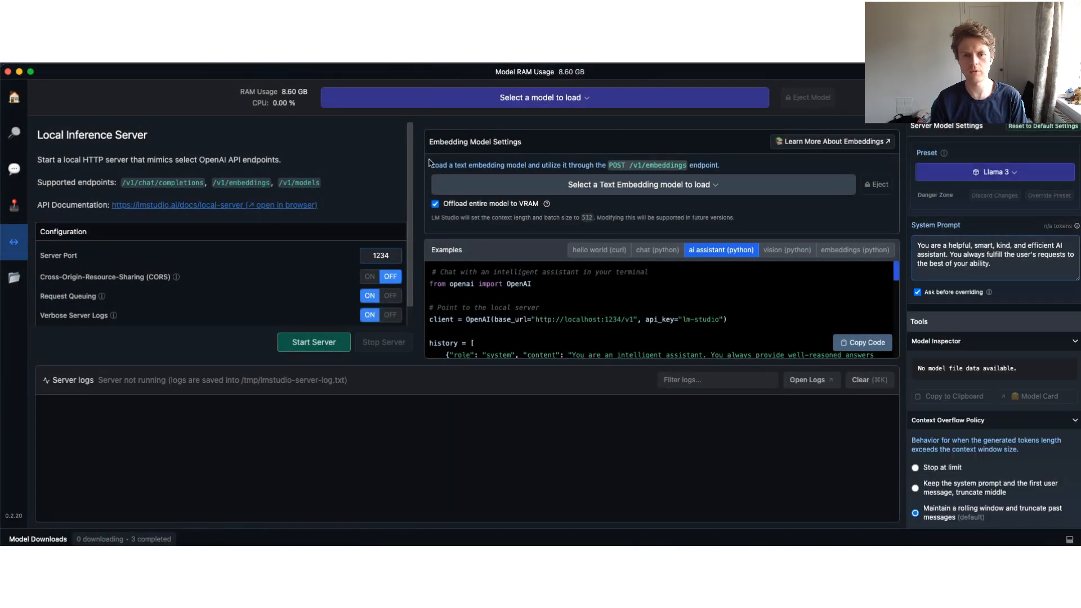
- Load Llama 3 and get the local inference server running on port 1234 after a restart
{"action": "left_click", "coordinate": [313, 342]}
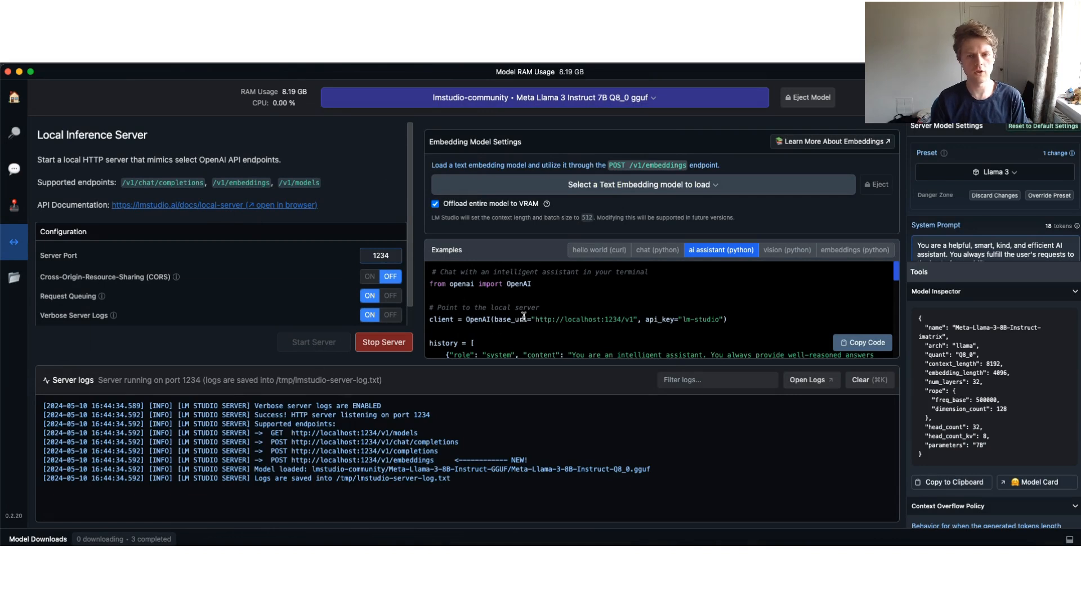
{"action": "left_click", "coordinate": [383, 342]}
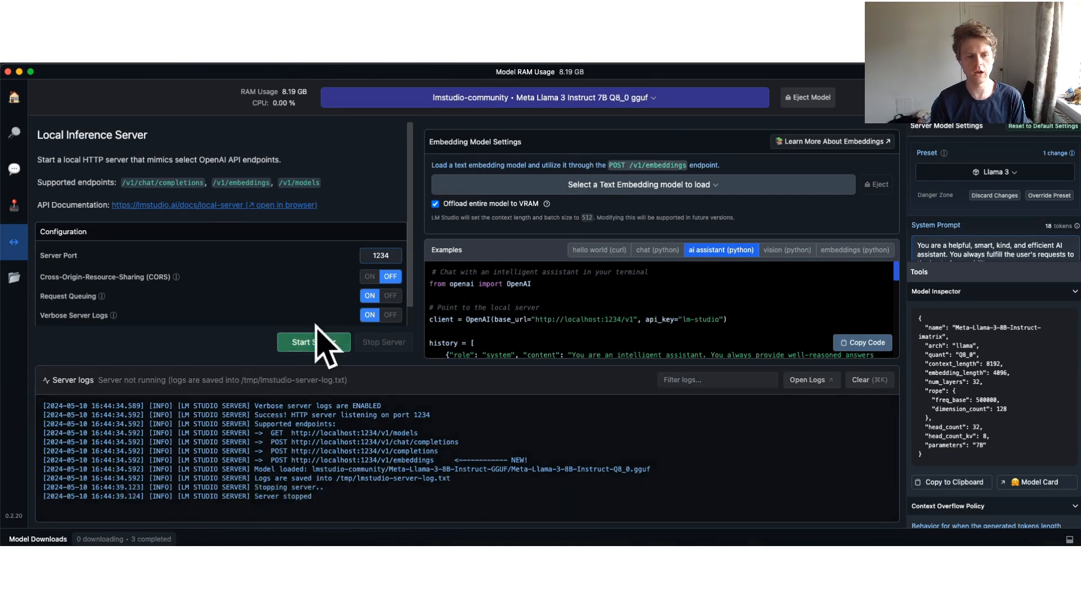
{"action": "left_click", "coordinate": [313, 342]}
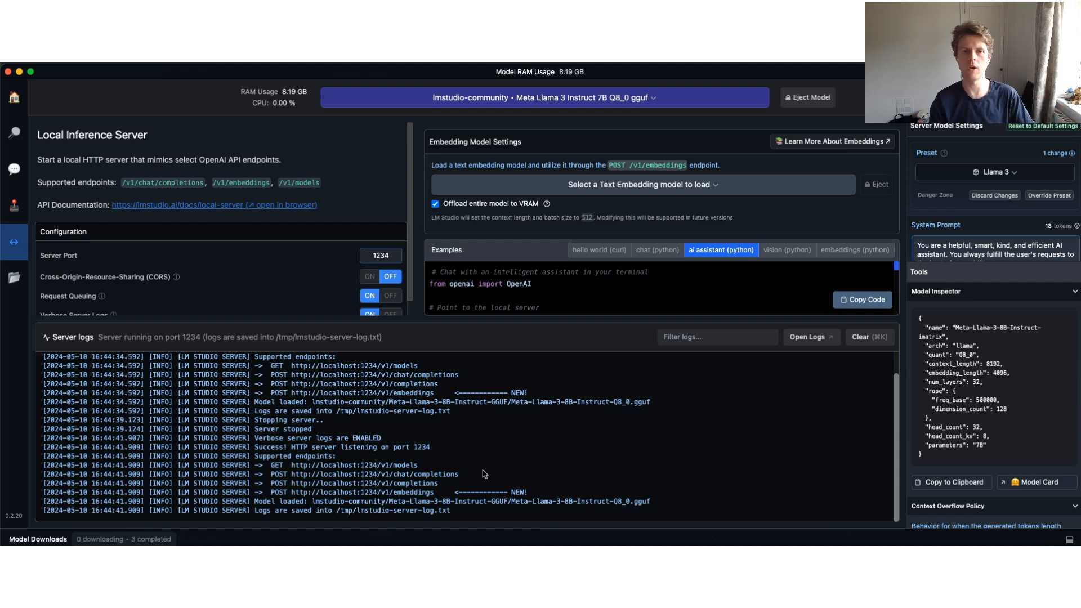
{"action": "mouse_move", "coordinate": [1073, 326]}
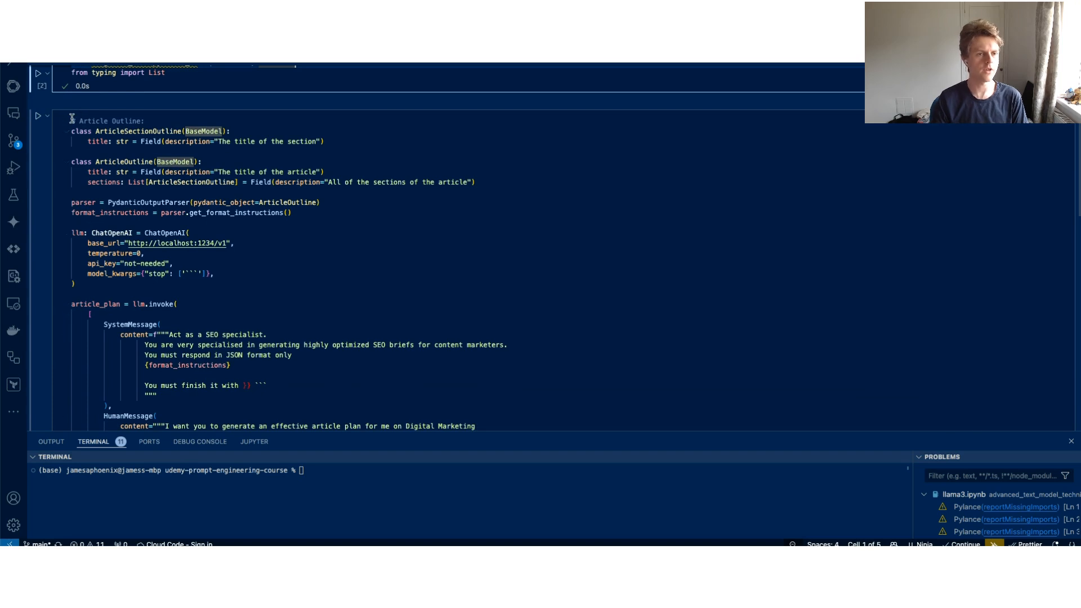
- Highlight the Article Outline model definitions and the ArticleOutline sections field in the notebook
{"action": "left_click_drag", "start_coordinate": [72, 120], "coordinate": [475, 183]}
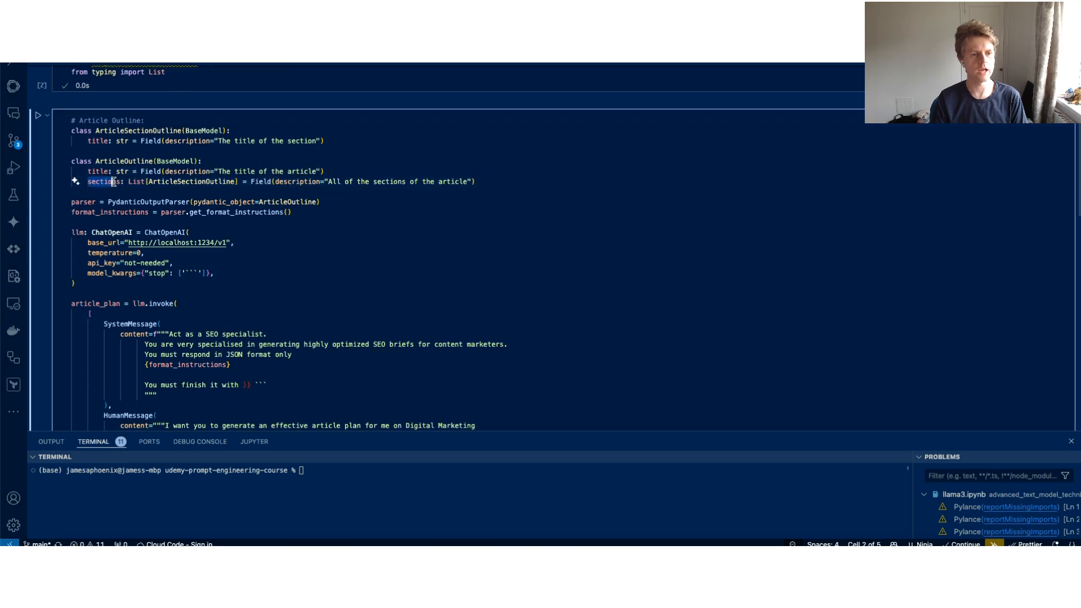
{"action": "left_click_drag", "start_coordinate": [88, 182], "coordinate": [239, 182]}
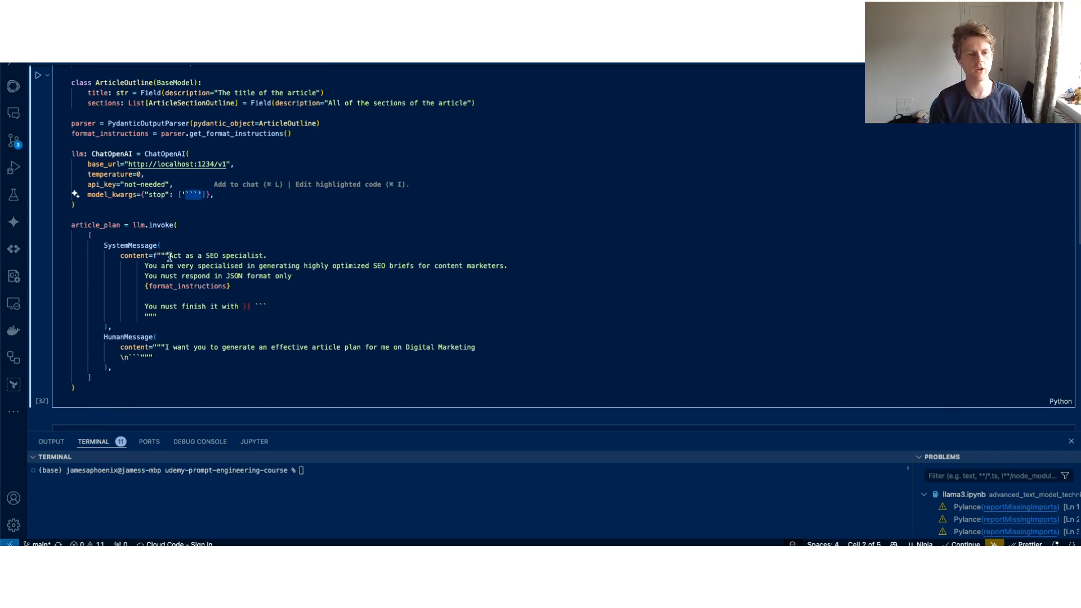
- Highlight the triple-backtick stop sequence and run the article_plan cell against the local server
{"action": "double_click", "coordinate": [207, 256]}
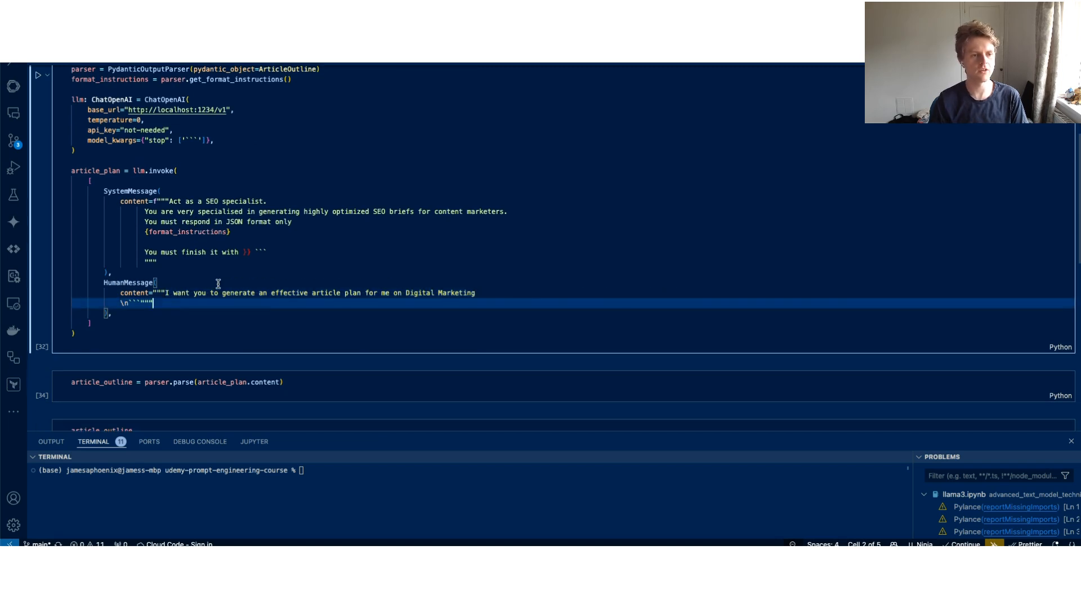
{"action": "left_click", "coordinate": [38, 75]}
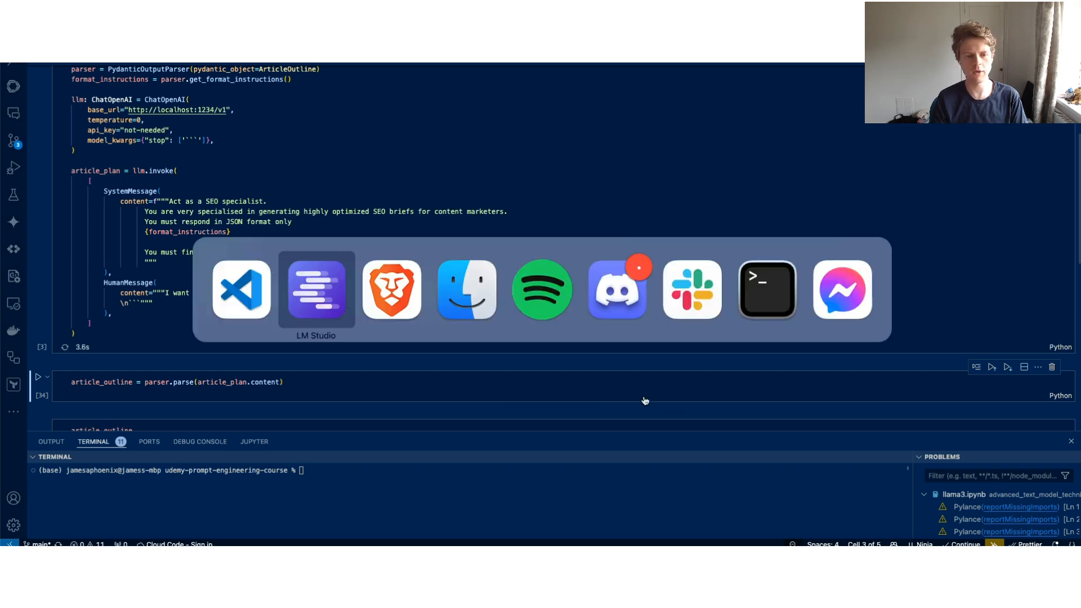
{"action": "left_click", "coordinate": [315, 289]}
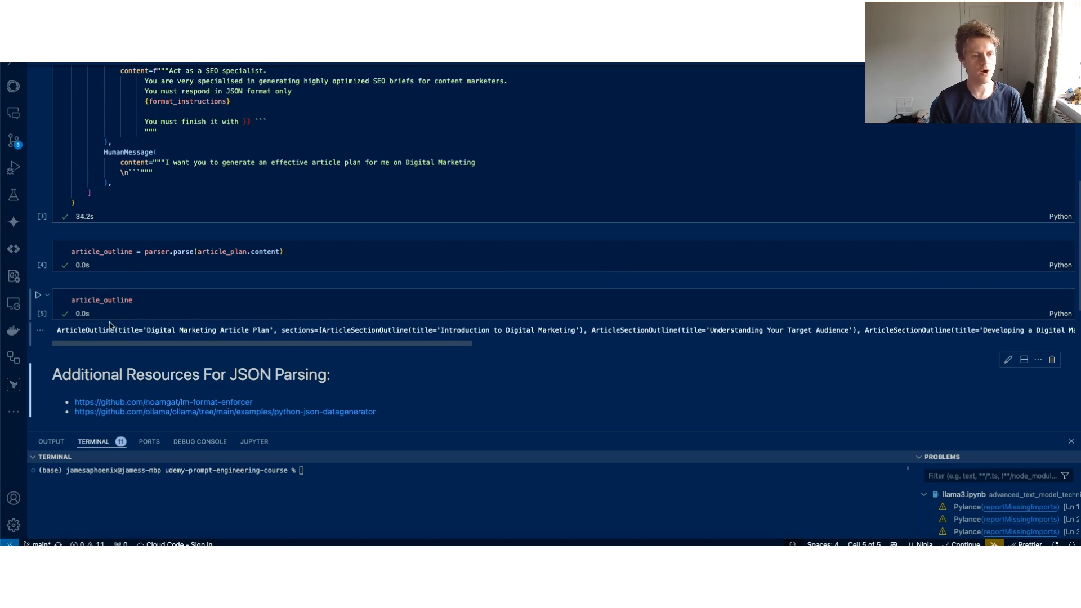
- Edit the last cell from article_outline.title to .sections and run it to list the nine sections
{"action": "type", "text": ".title"}
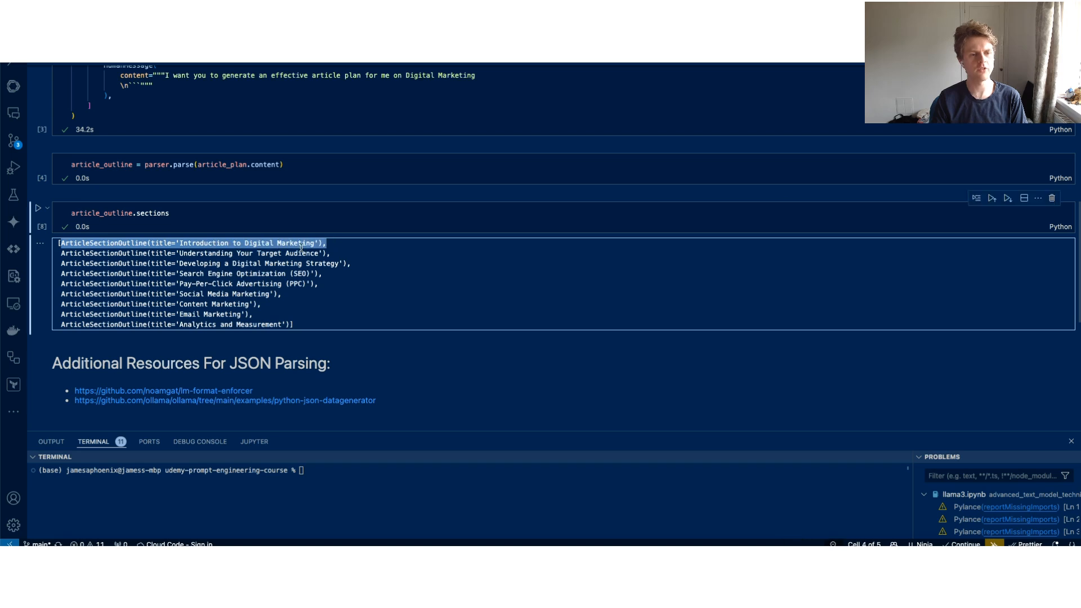
{"action": "left_click", "coordinate": [296, 324]}
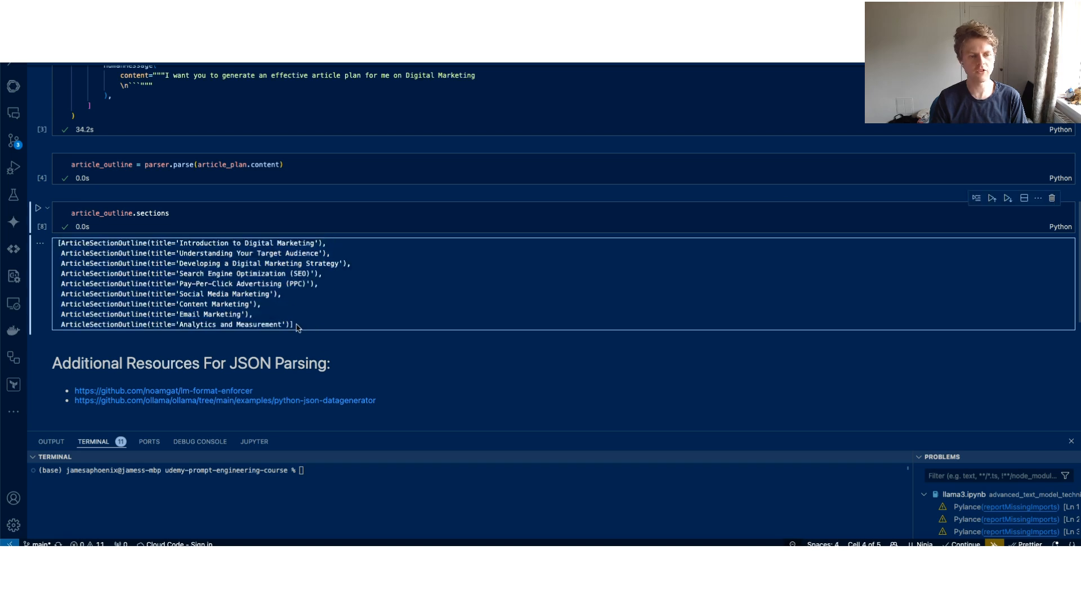
{"action": "scroll", "scroll_direction": "down", "scroll_amount": 3}
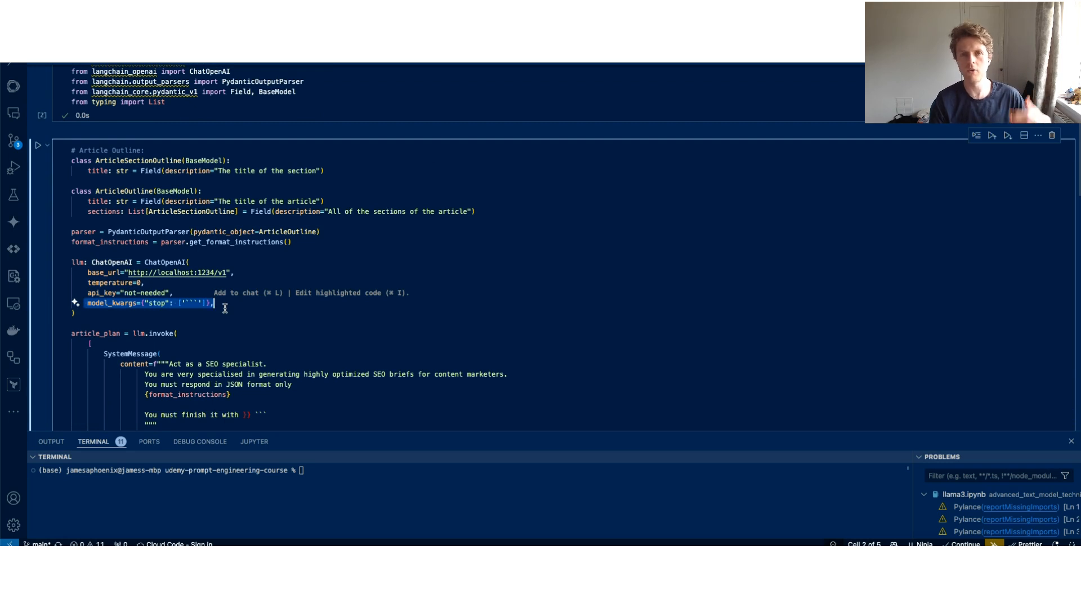
{"action": "mouse_move", "coordinate": [284, 324]}
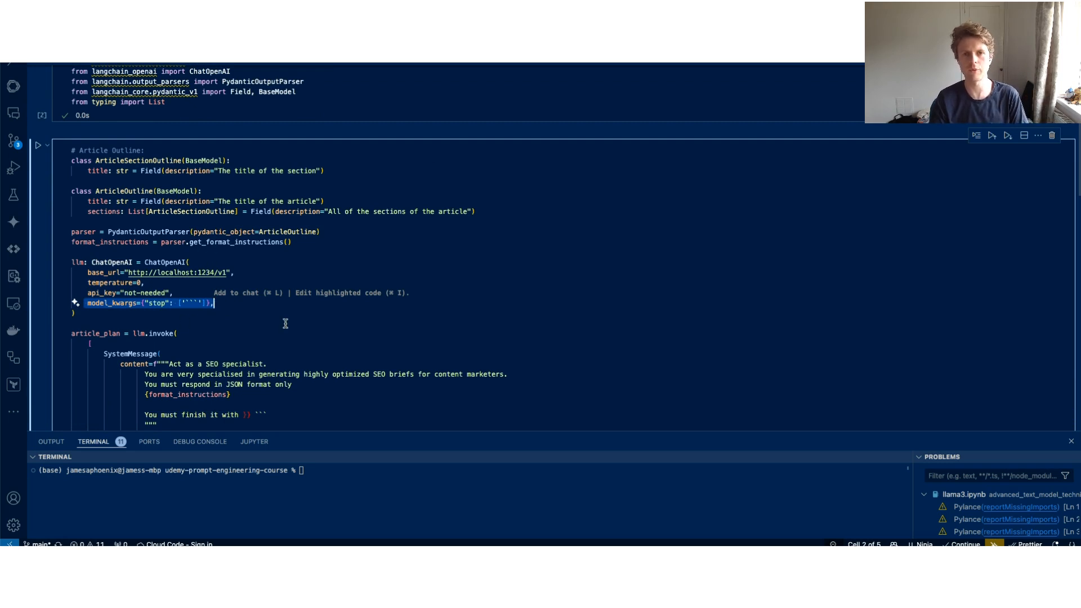